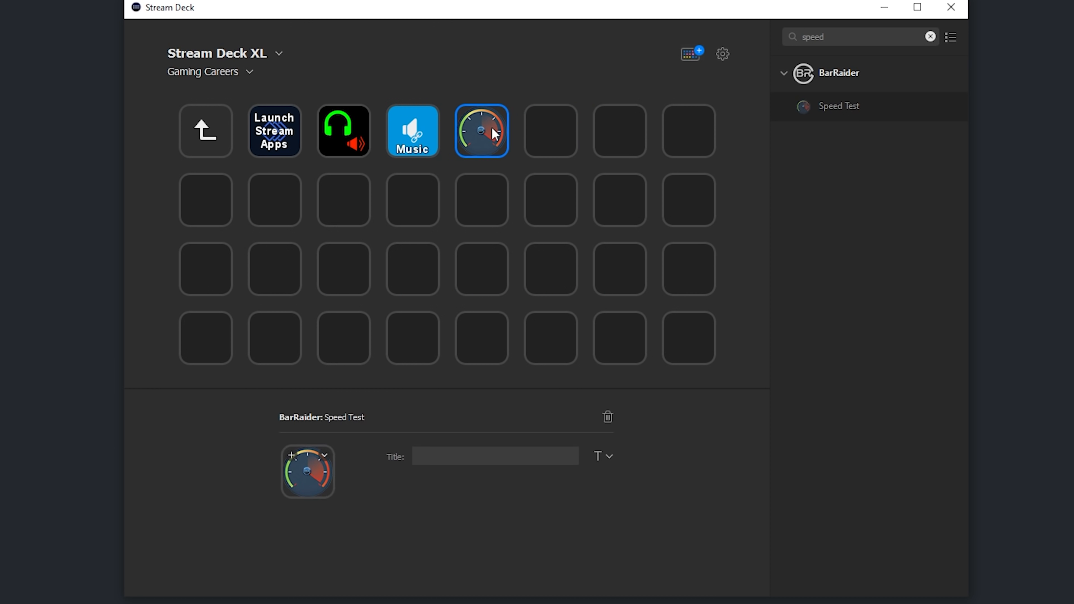
Finish configuring the BarRaider Speed Test key beside the Music key.
click(481, 131)
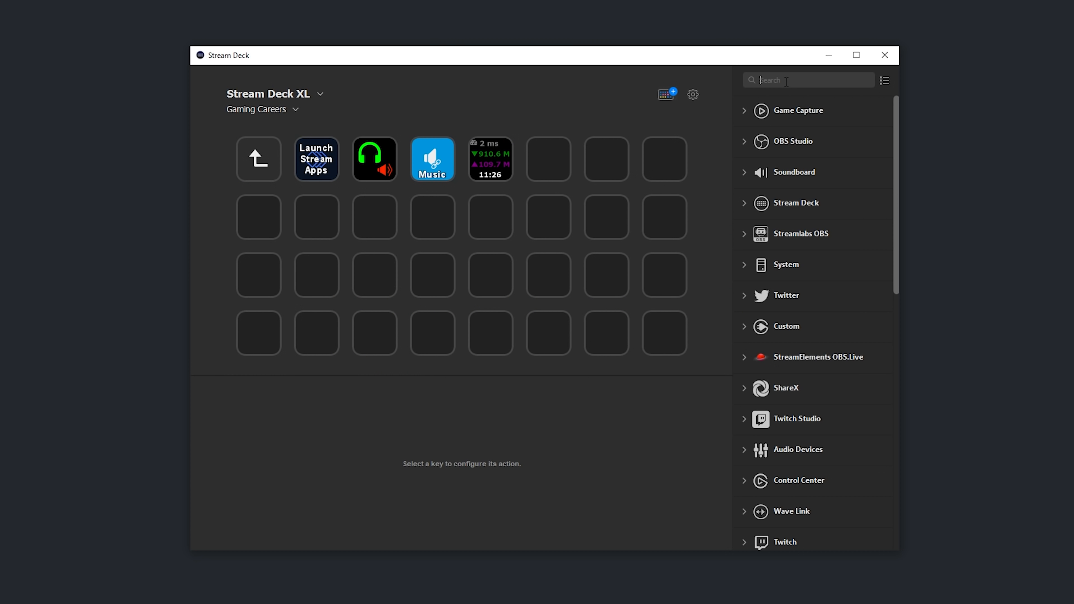
Place a Win Tools Ping key after Speed Test, server google.com titled Google, high-latency threshold 25.
text(ping)
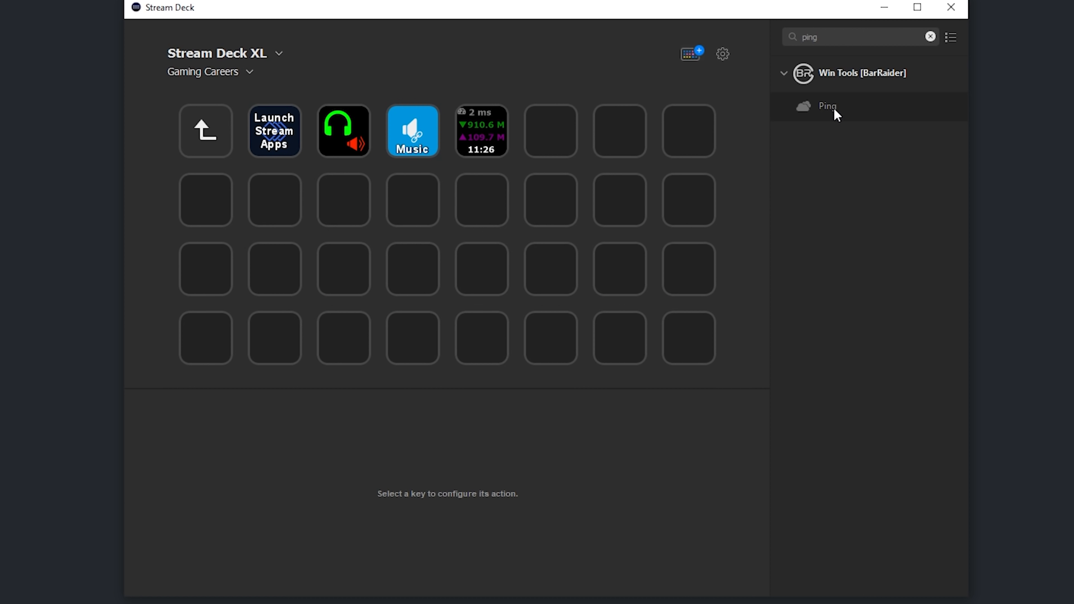
drag(827, 106, 550, 131)
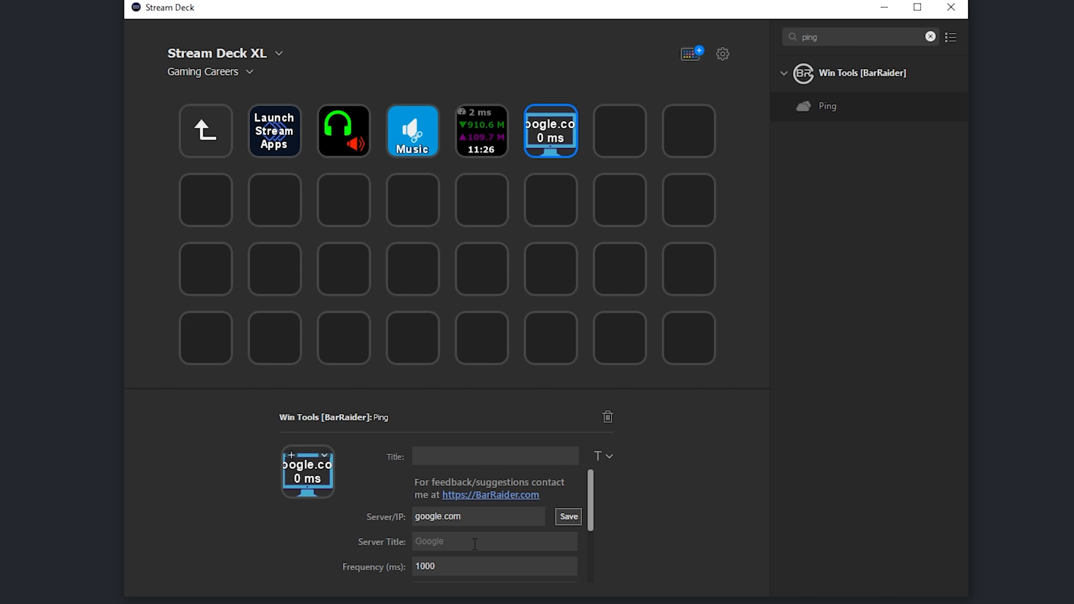
click(568, 516)
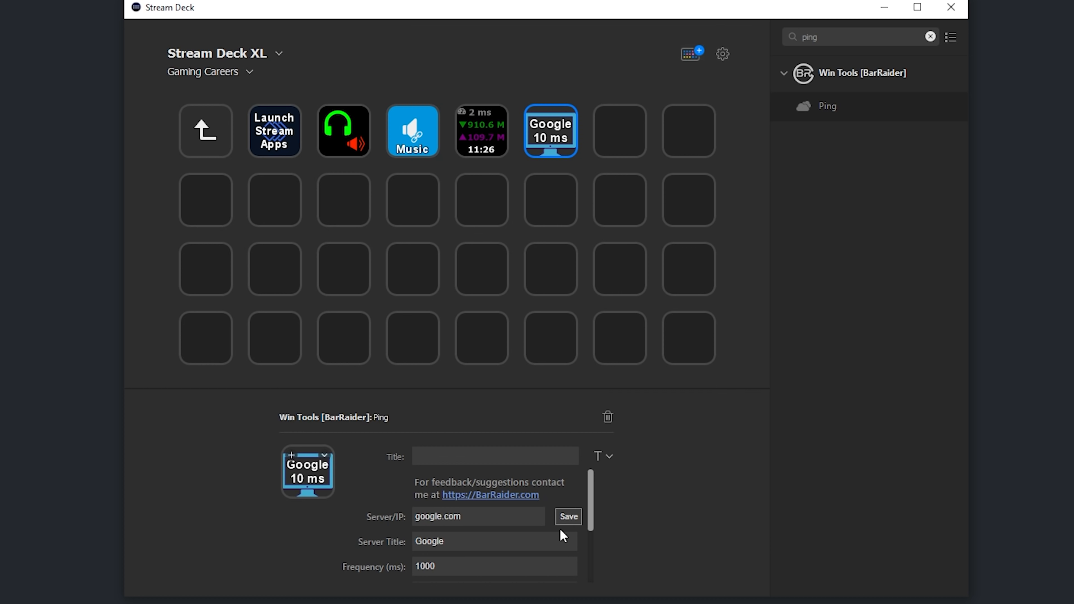
scroll(down, 3)
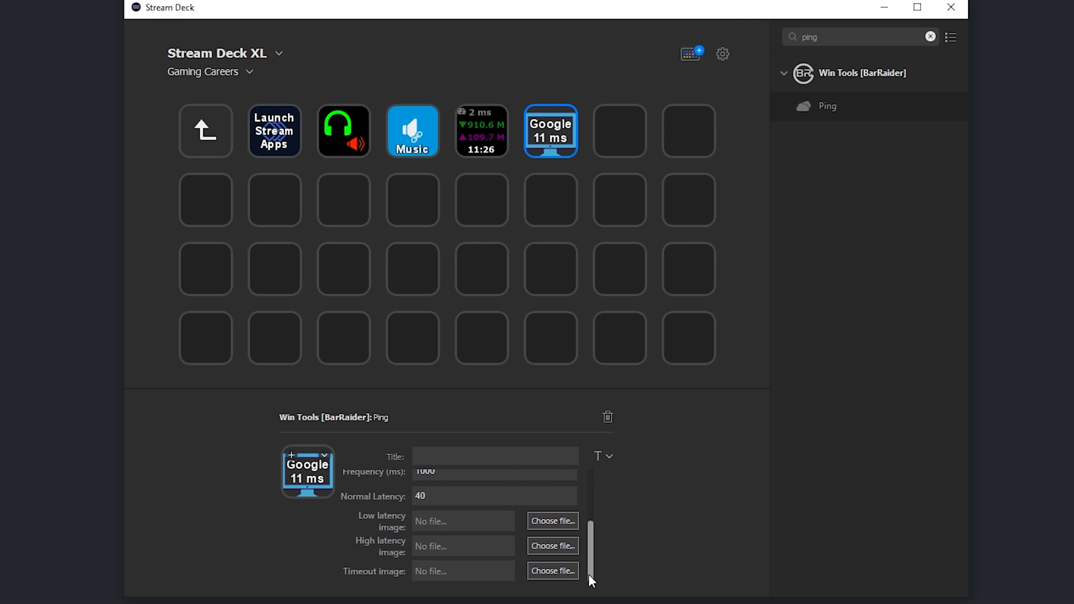
mouse_move(552, 547)
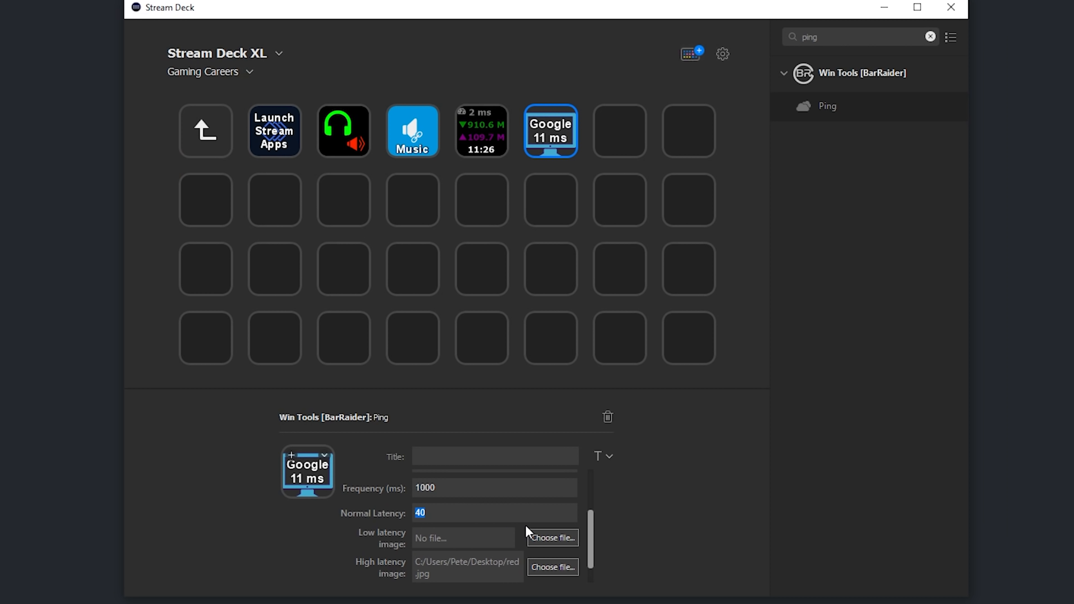
text(25)
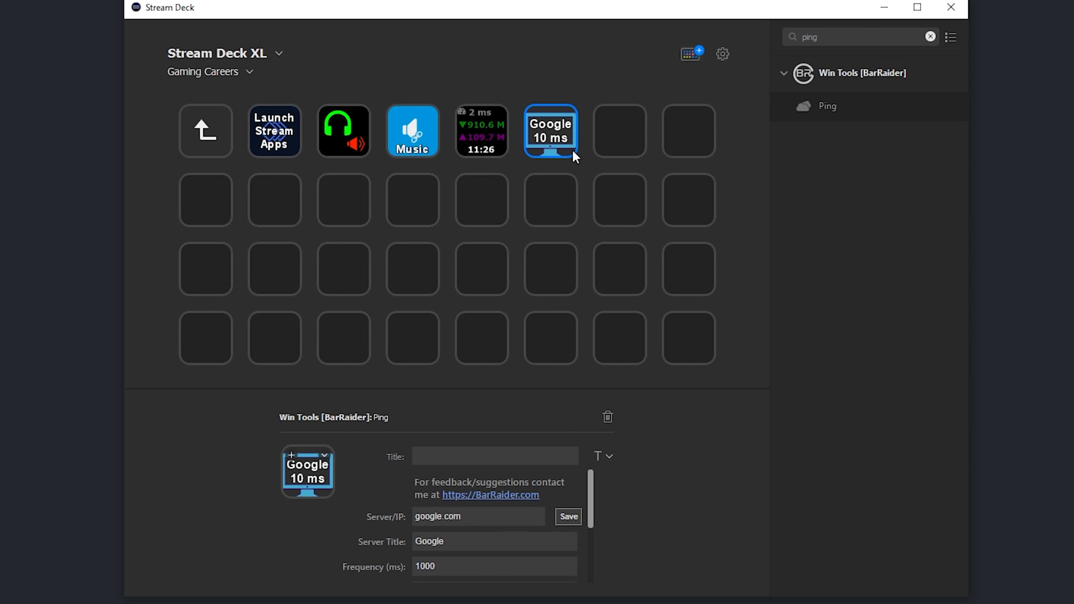
mouse_move(586, 163)
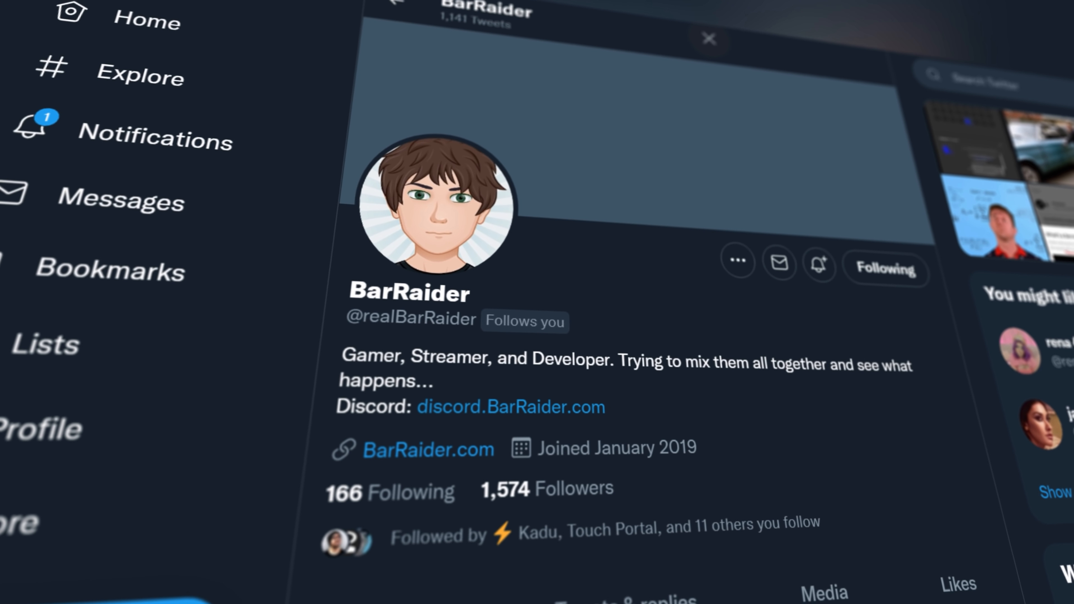
scroll(down, 3)
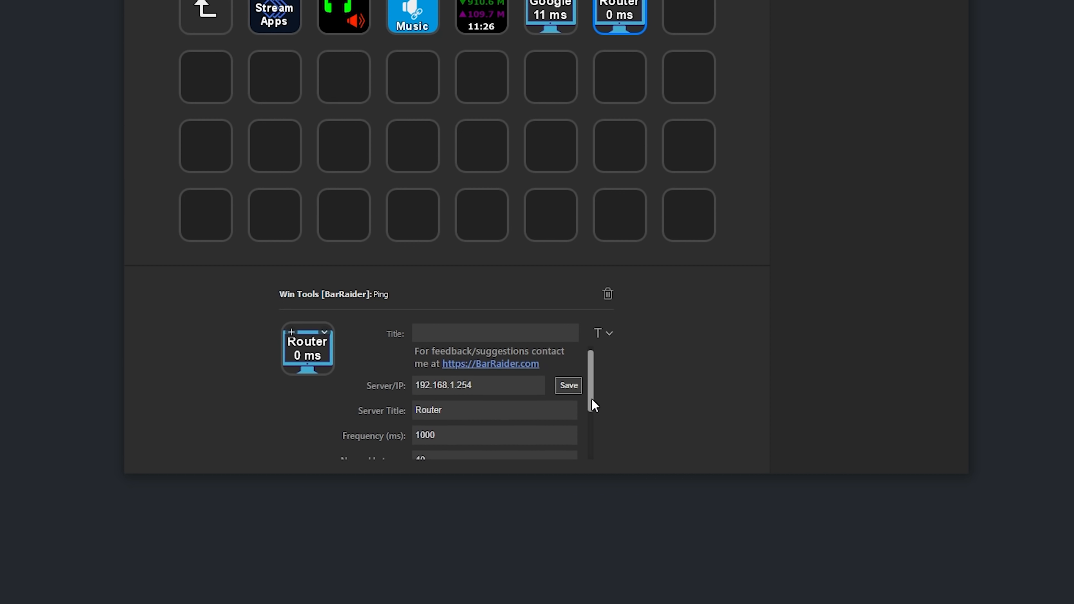
Scroll the router Ping key's settings for 192.168.1.254 titled Router.
scroll(down, 3)
text(countdown)
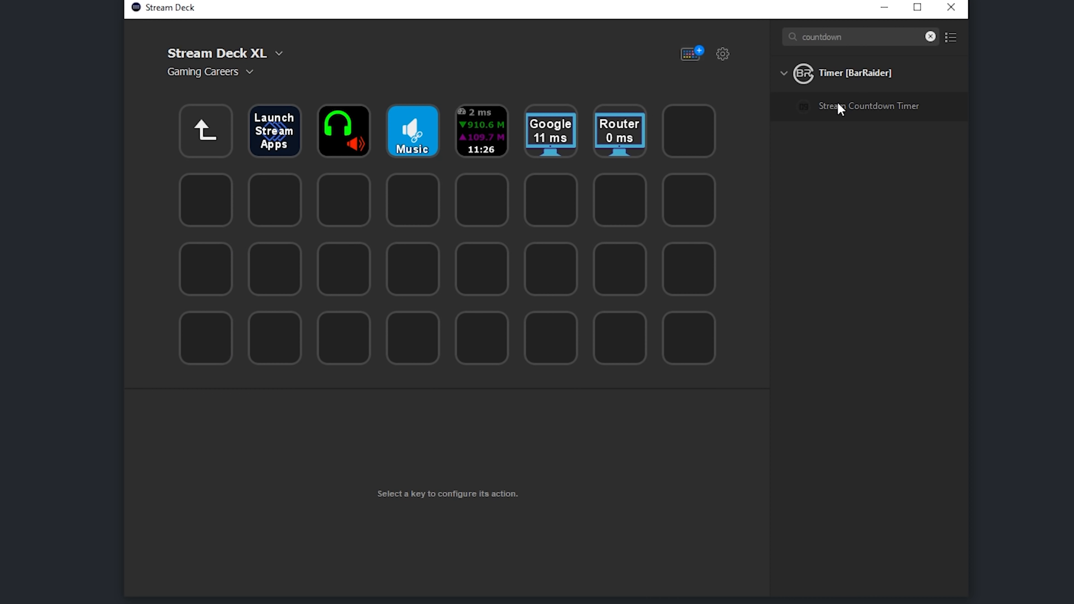
Add a Stream Countdown Timer key with an OBS Countdown source and 00:01:00 streamathon increment.
drag(869, 106, 689, 131)
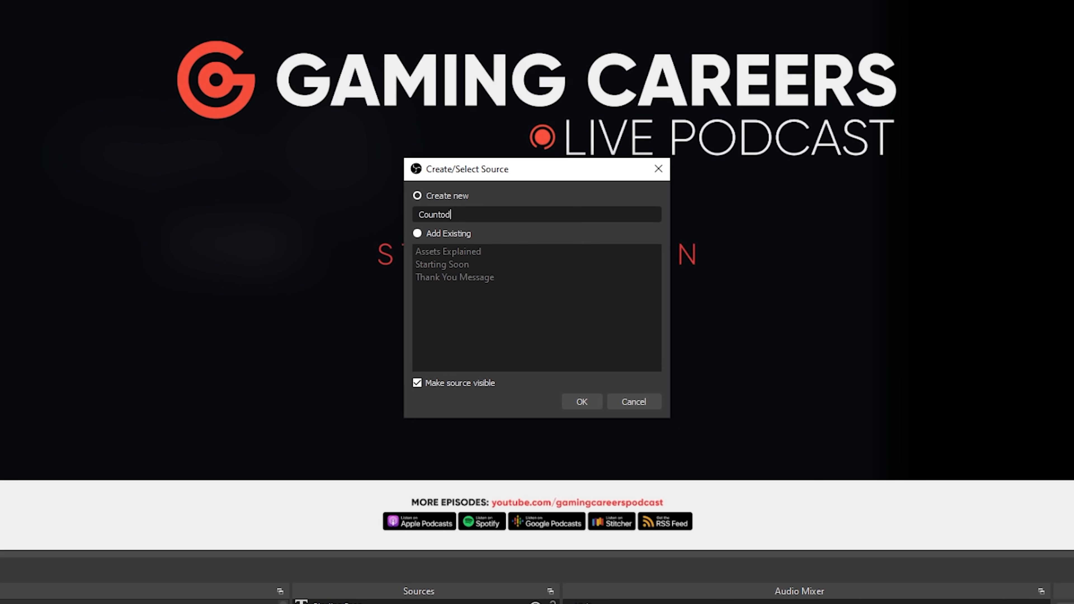
click(580, 401)
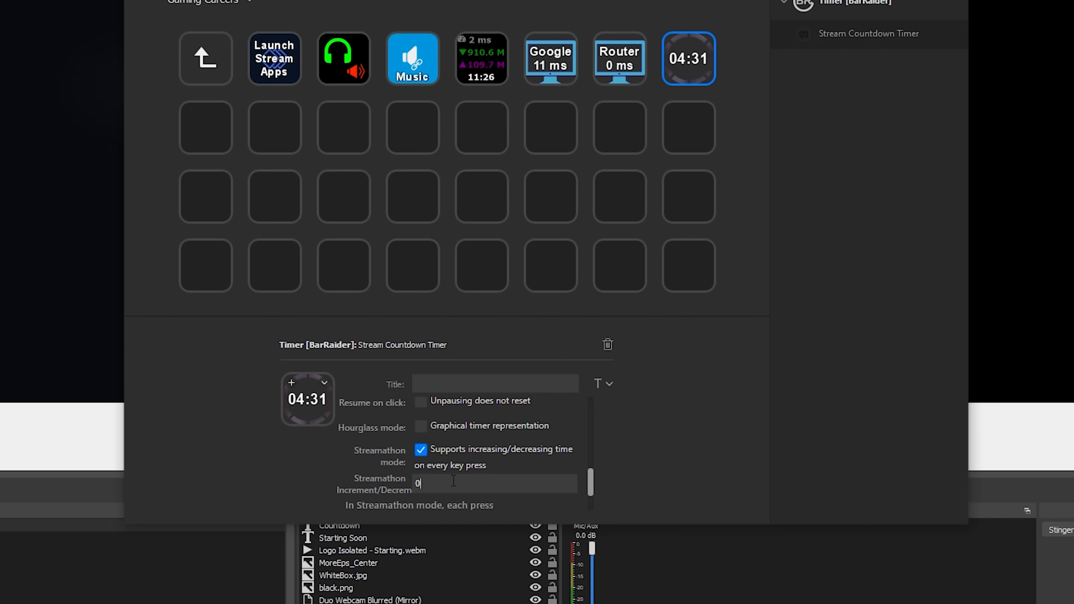
text(00:01:00)
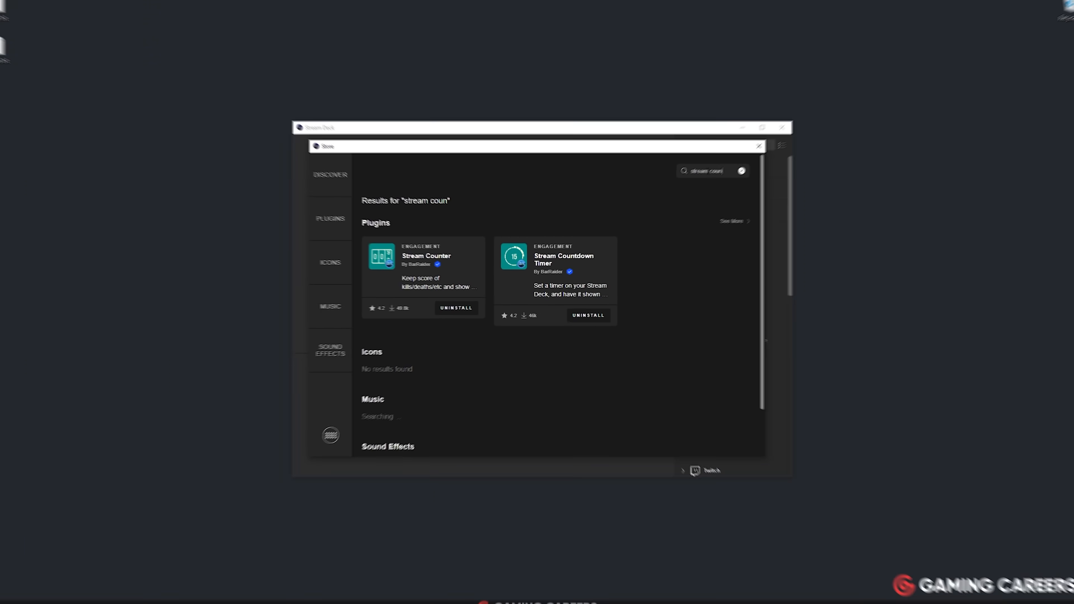
Add a Stream Counter key on row two writing its count to Deaths.txt.
click(423, 268)
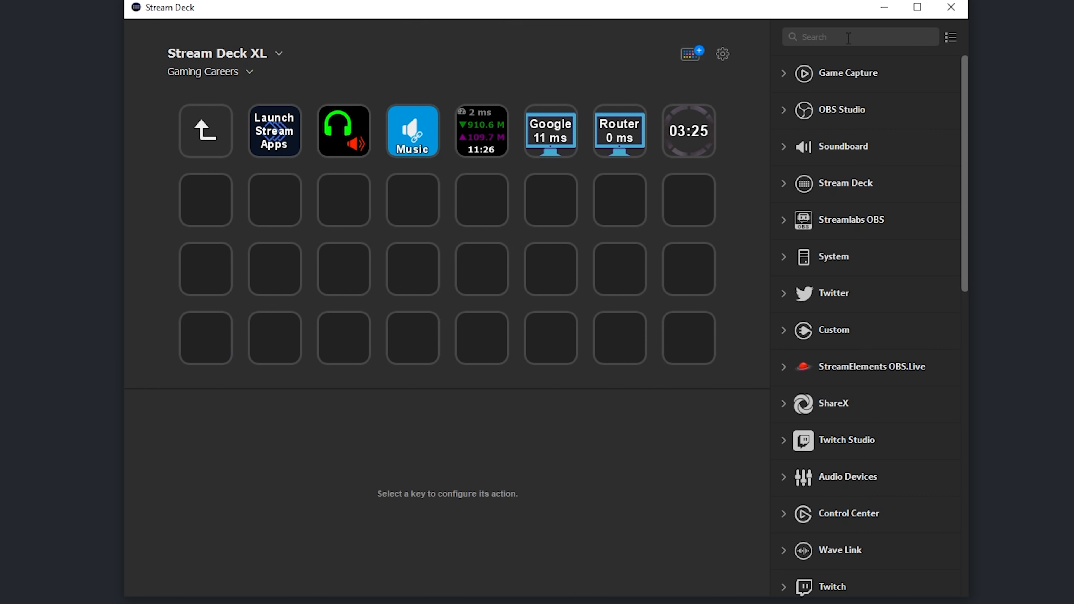
text(counter)
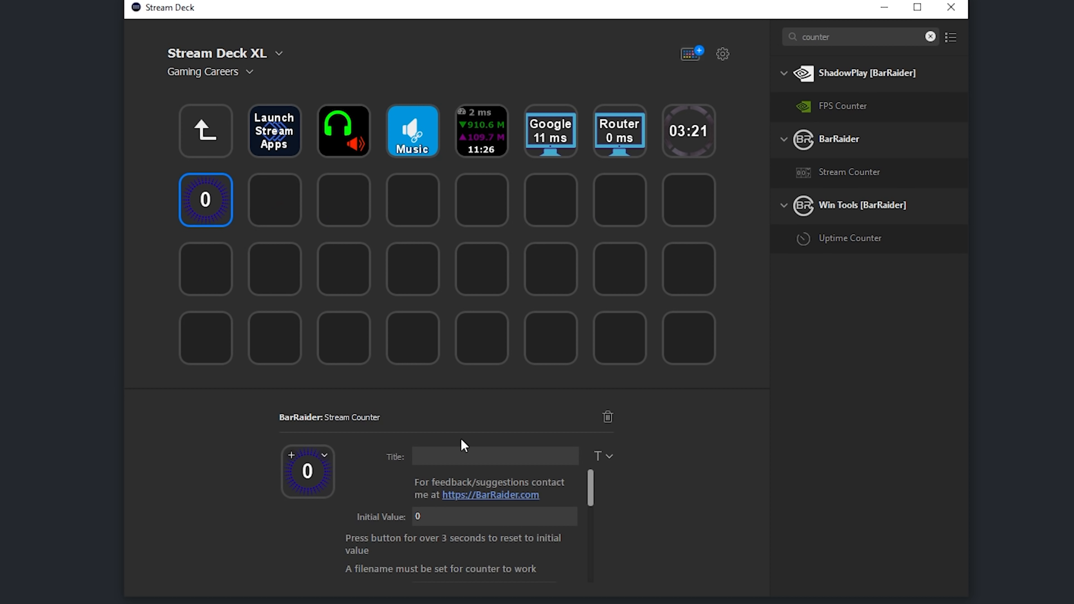
scroll(down, 3)
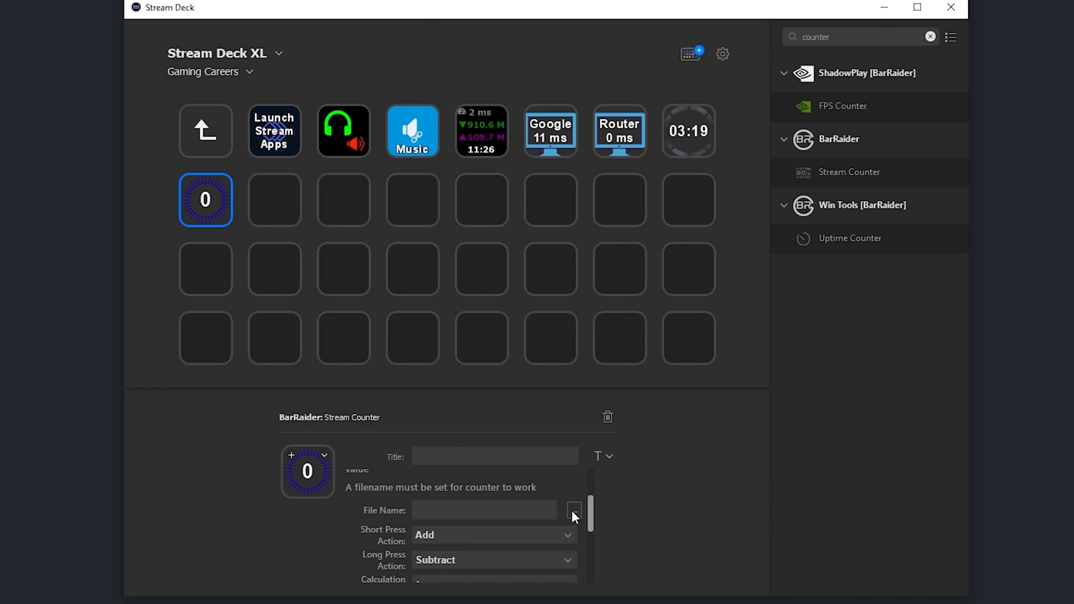
click(573, 511)
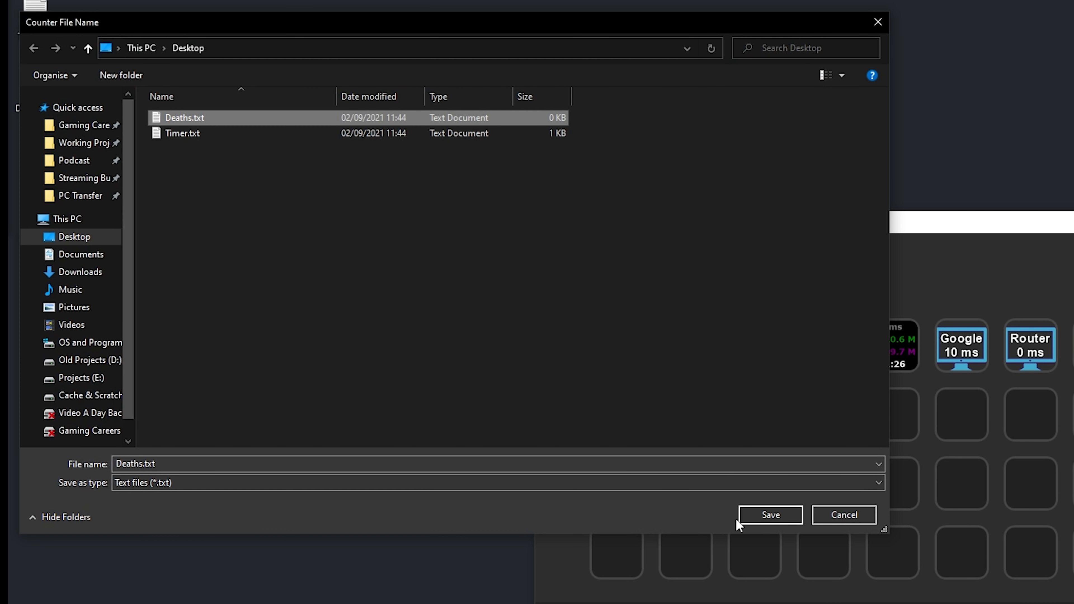
click(769, 515)
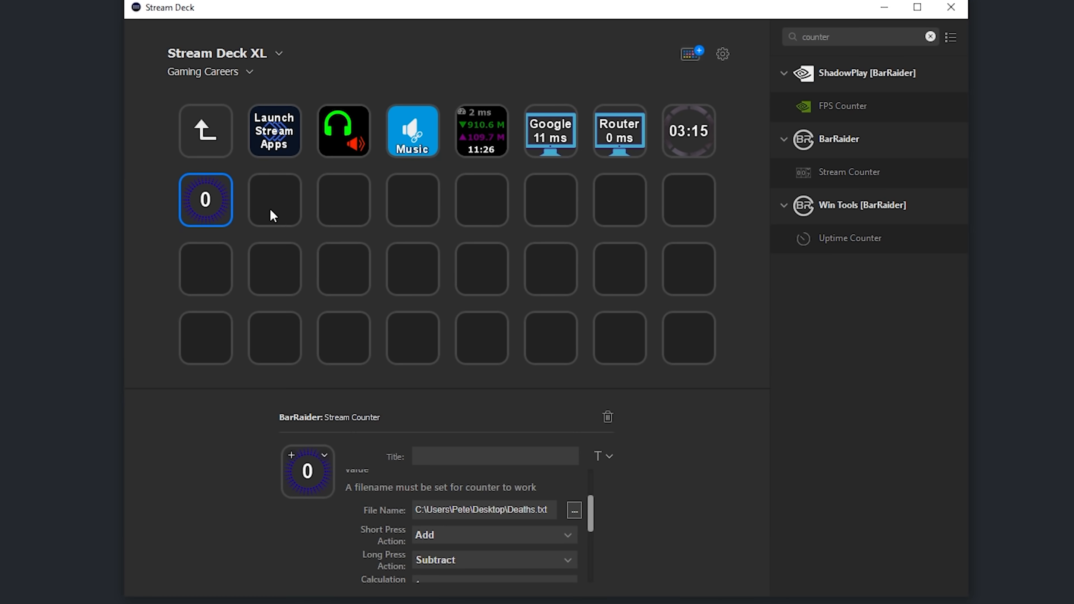
click(274, 199)
text(flash)
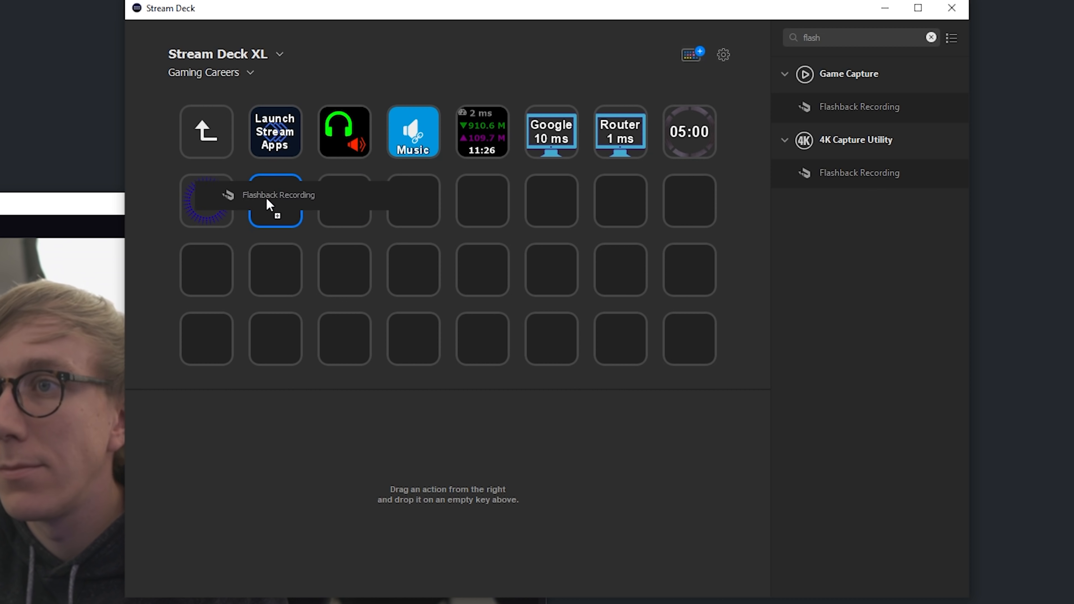
Place the 4K Capture Utility Flashback Recording key next to the counter.
click(494, 482)
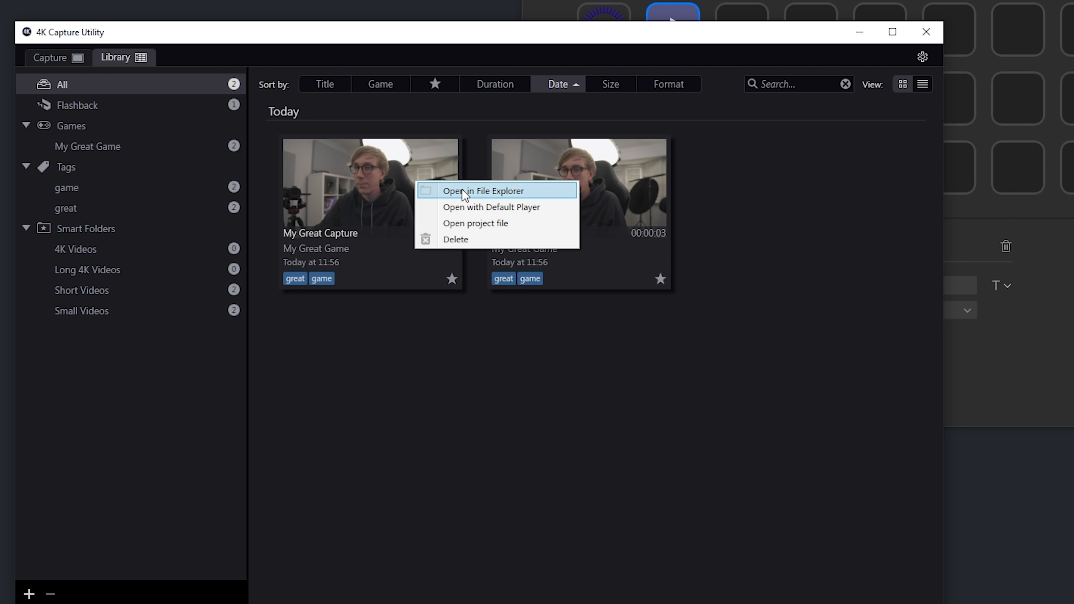
Show the captured clip's location in File Explorer from the Library.
click(483, 191)
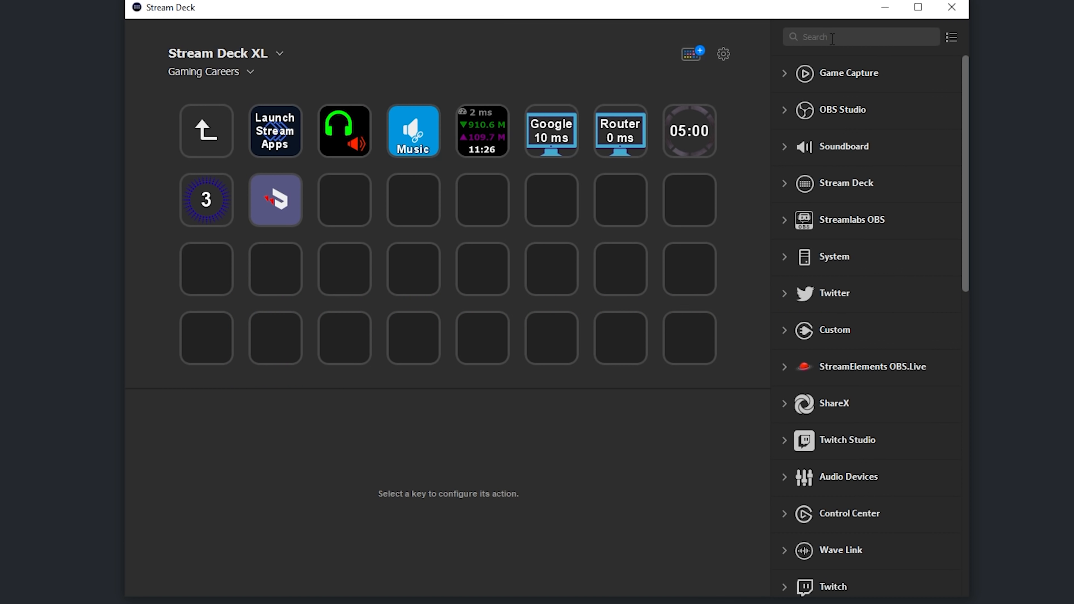
Add a BarRaider Live Streamers key showing 5 live and review its Long Press settings.
text(live streamer)
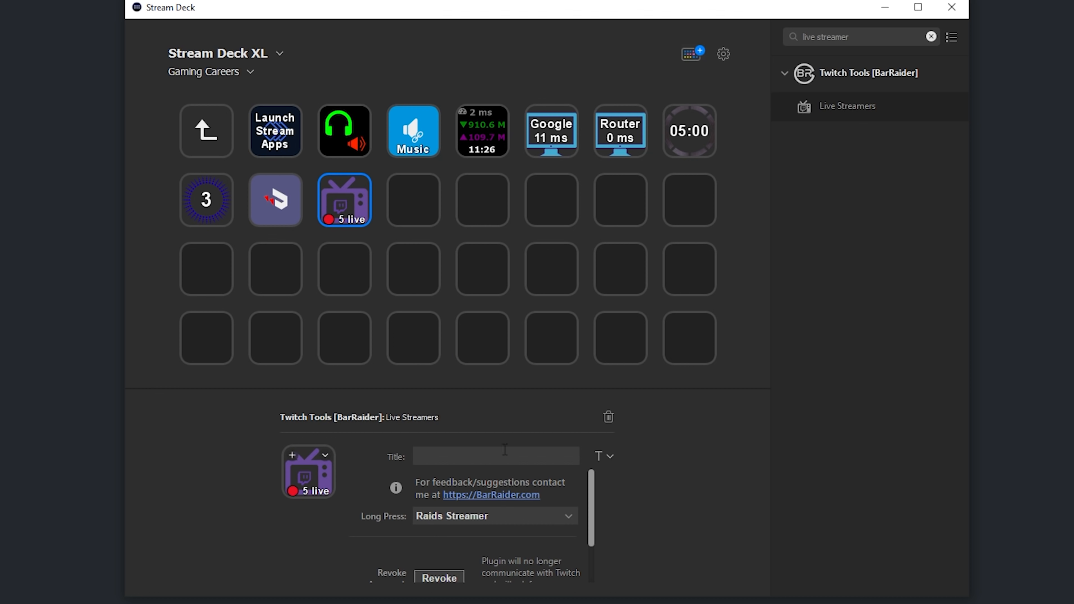
click(344, 201)
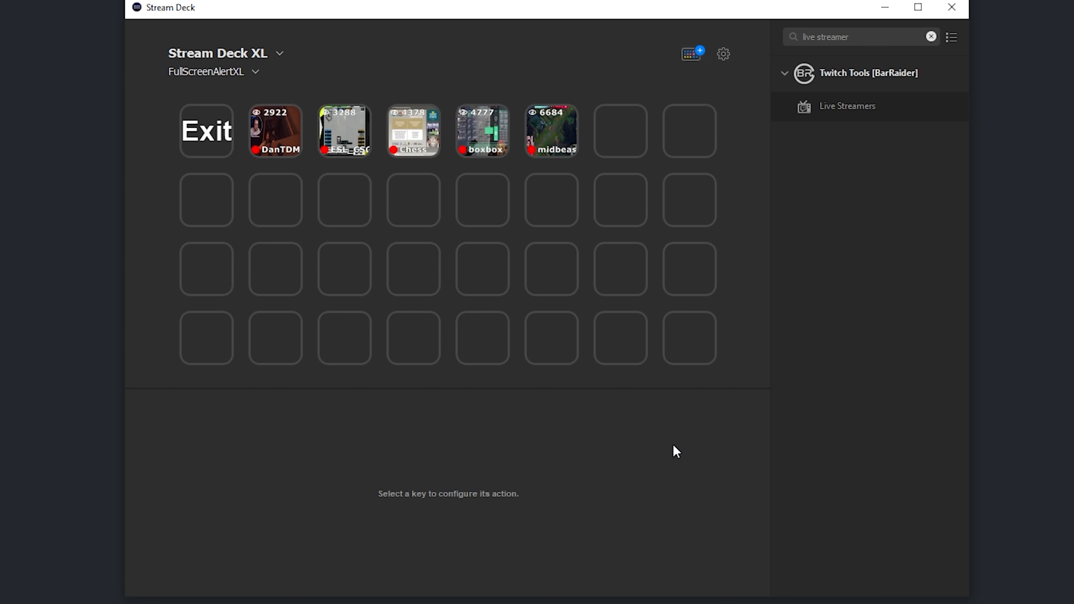
mouse_move(267, 149)
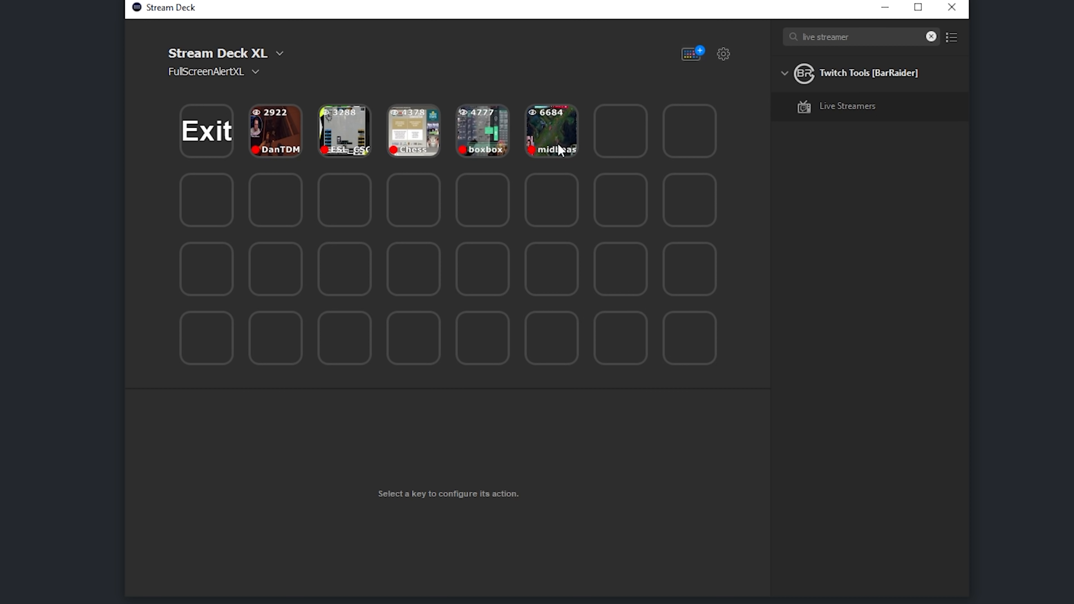
mouse_move(615, 394)
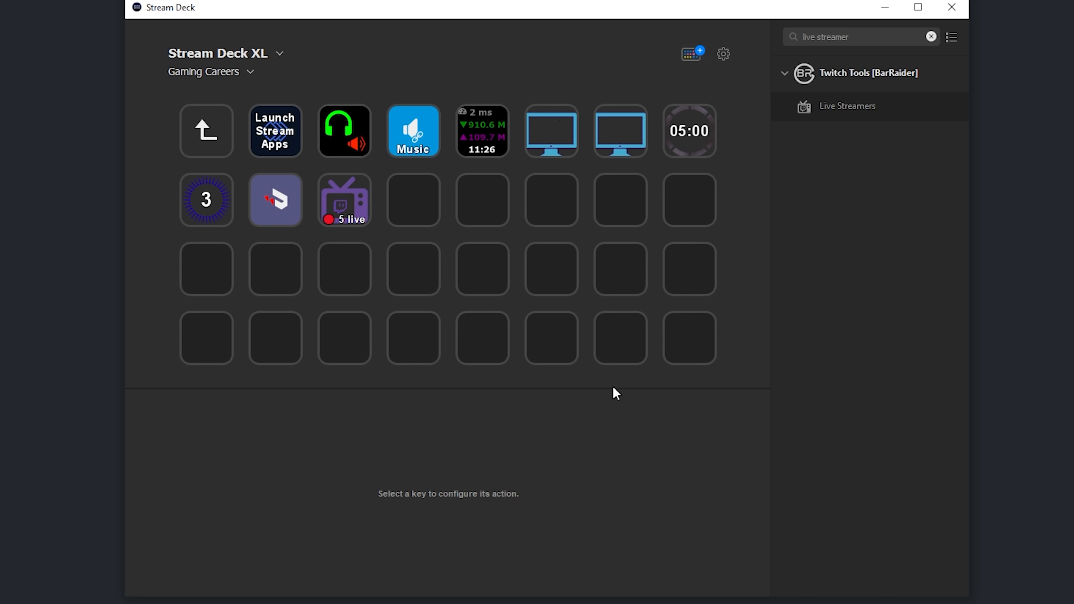
click(345, 200)
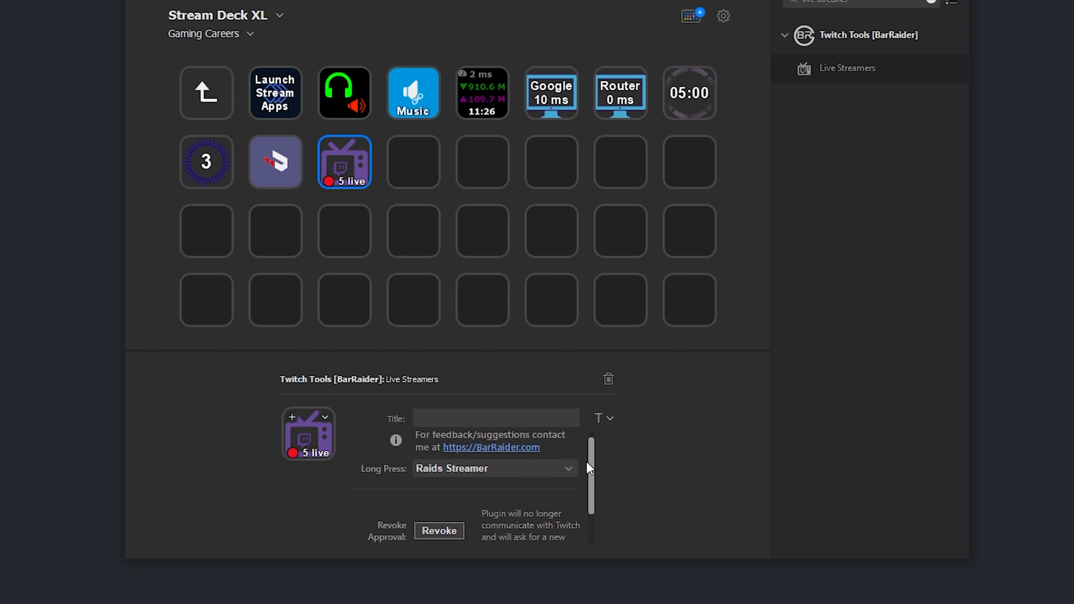
click(494, 467)
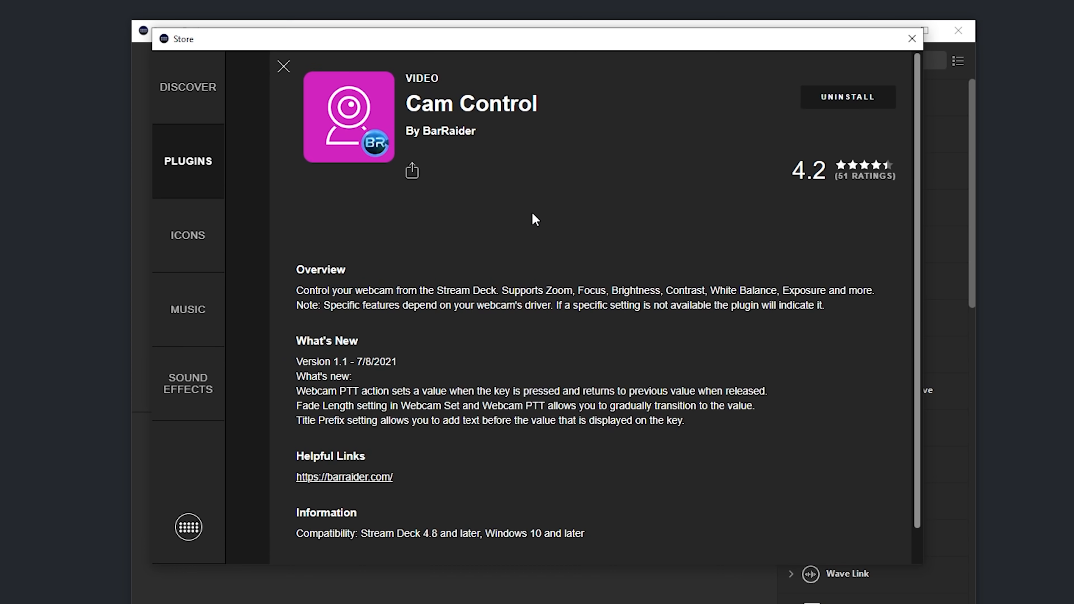
Add a Cam Control Webcam Settings key for the BRIO with Exposure set manually, value shown on key.
click(912, 38)
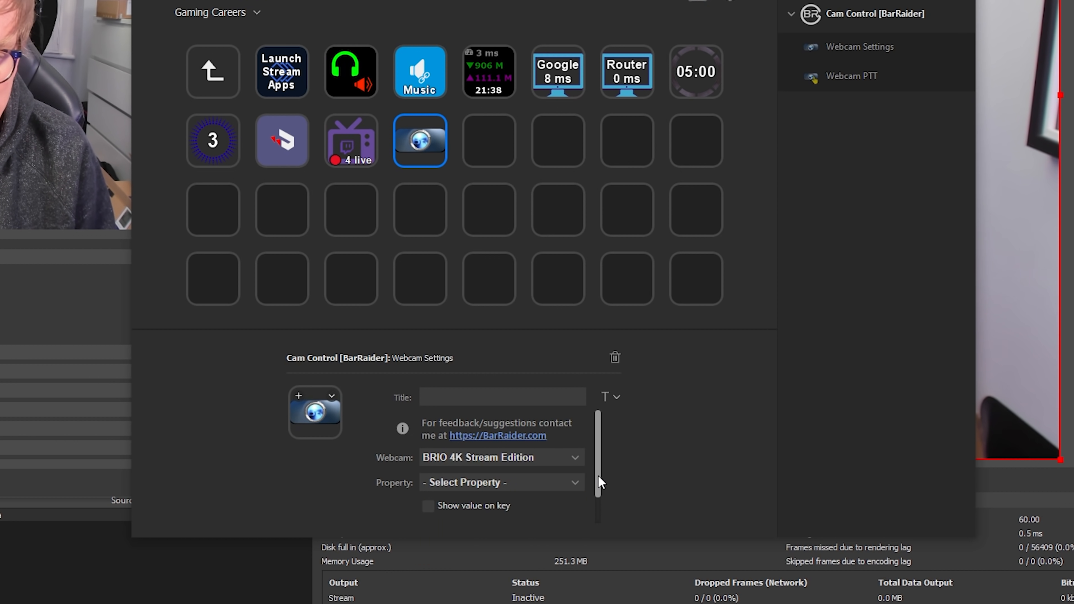
click(501, 482)
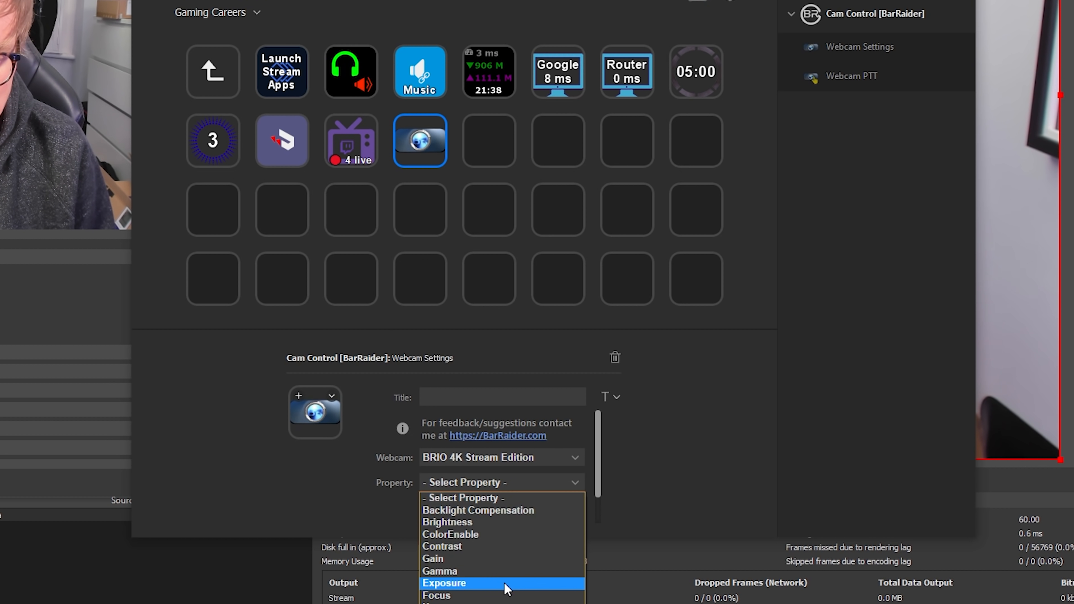
click(444, 583)
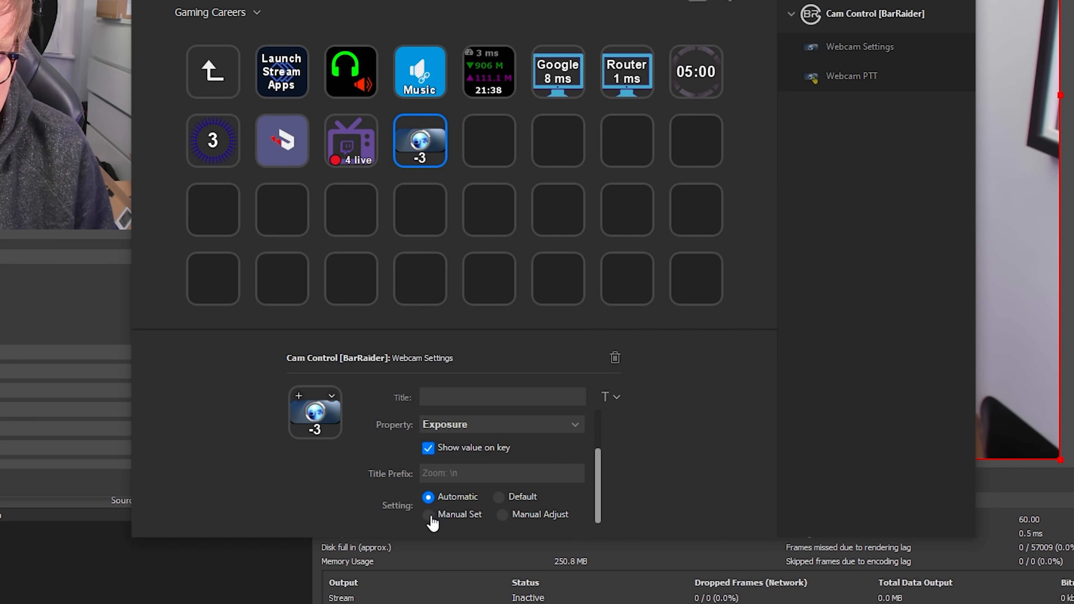
click(428, 515)
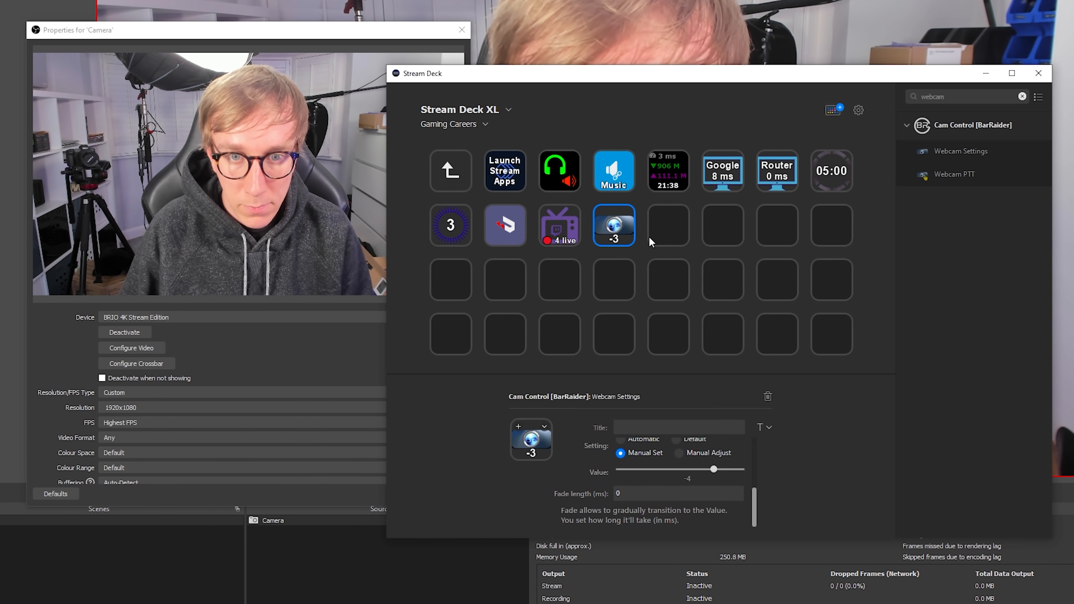
right_click(613, 224)
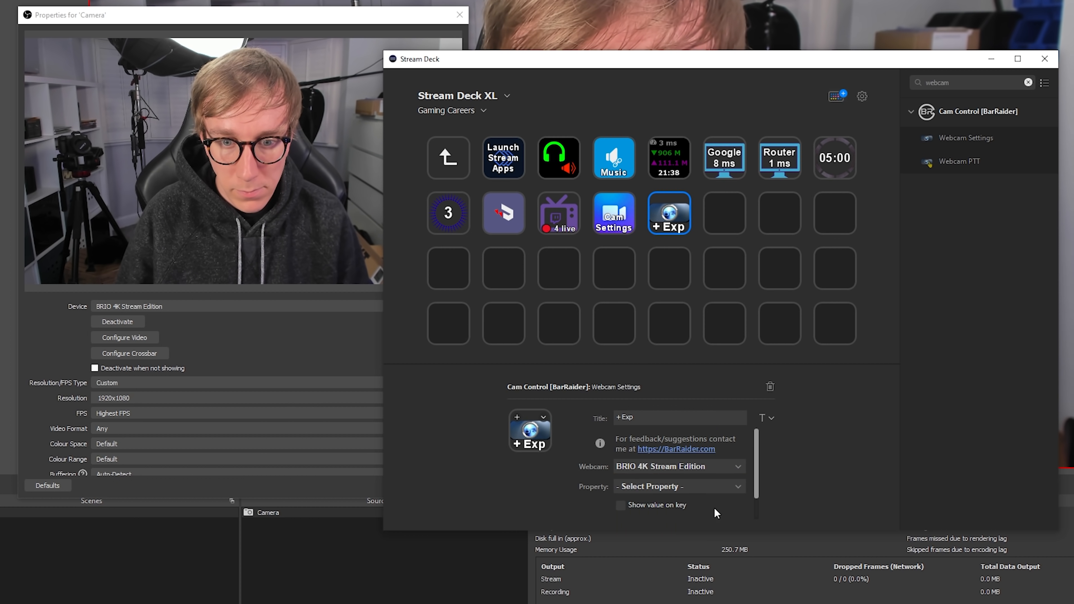
Set the +Exp key to Exposure with Manual Adjust so it nudges exposure up.
click(677, 486)
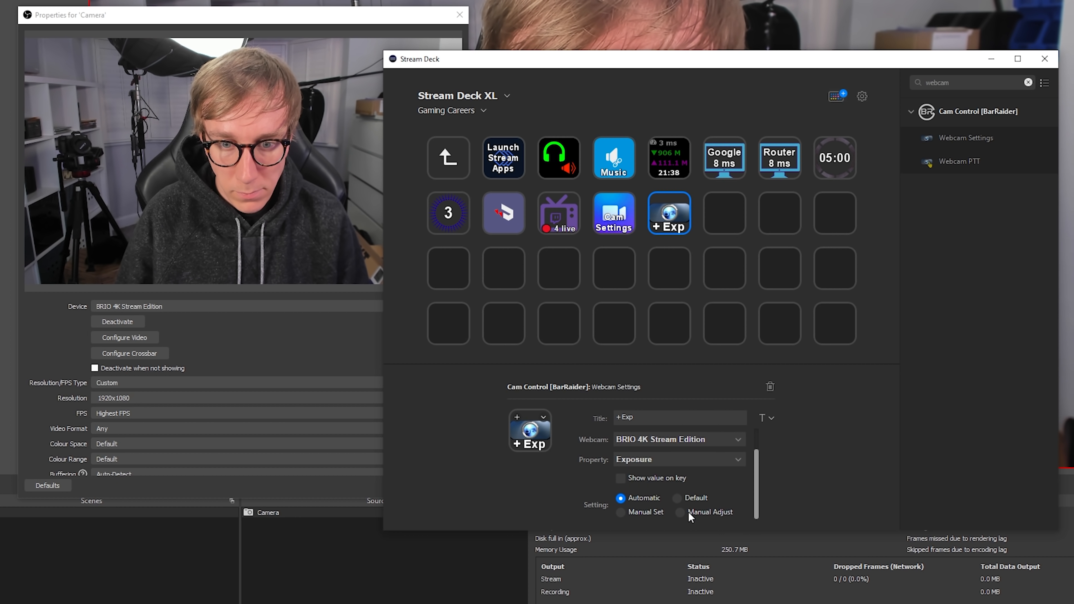
click(678, 512)
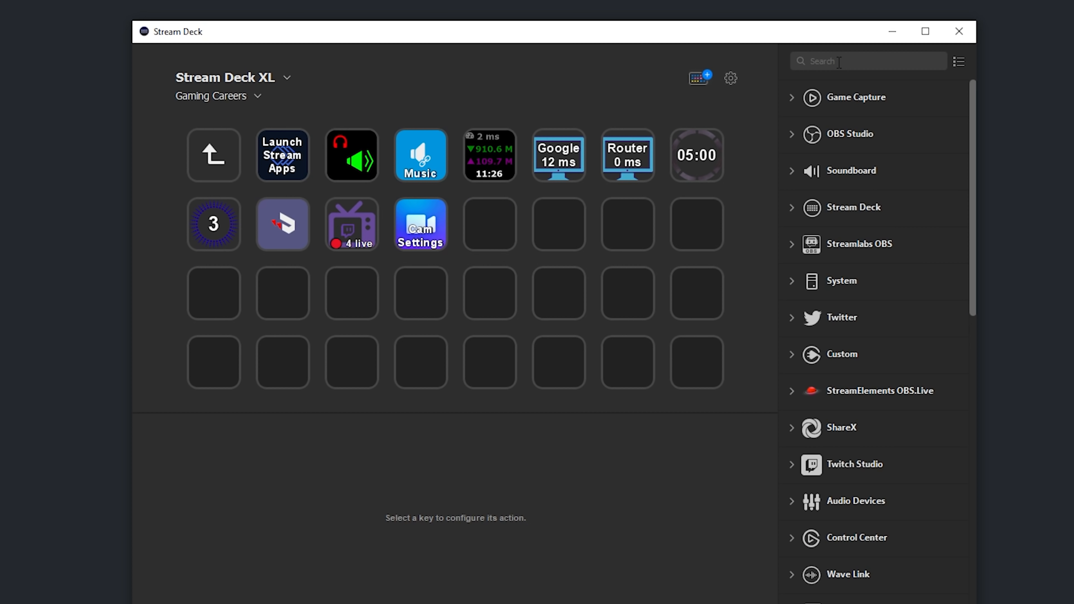
Place a System Hotkey action on the empty key beside Cam Settings.
text(hotkey)
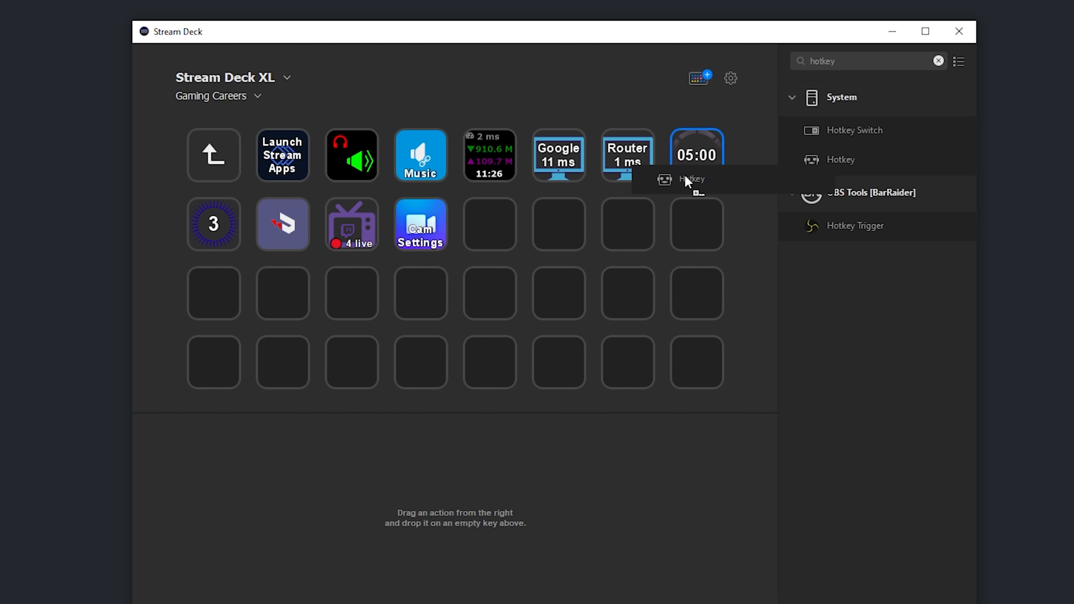
drag(689, 180, 491, 224)
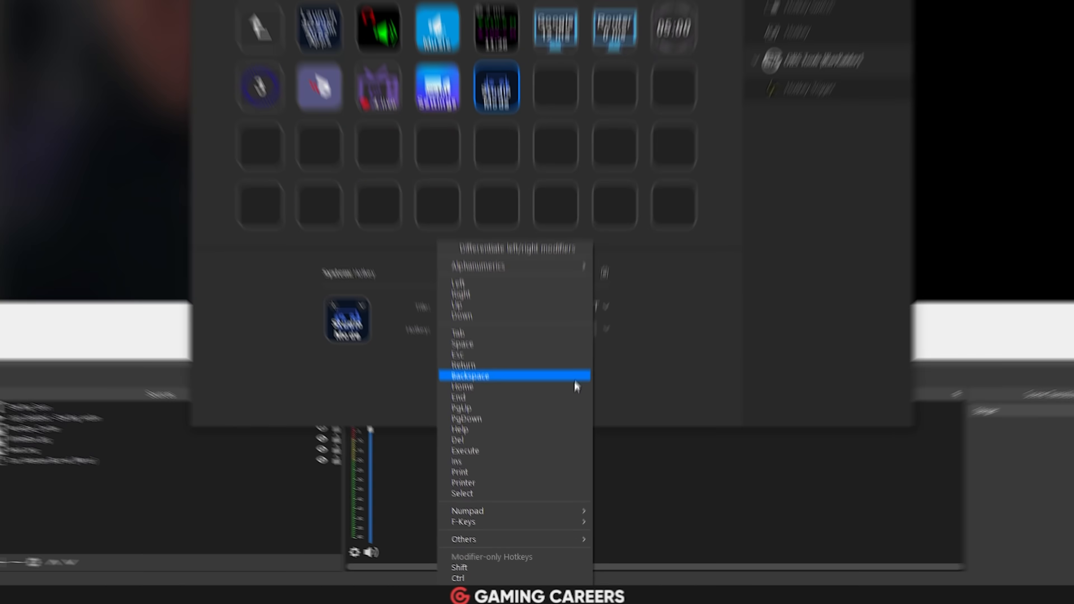
mouse_move(455, 496)
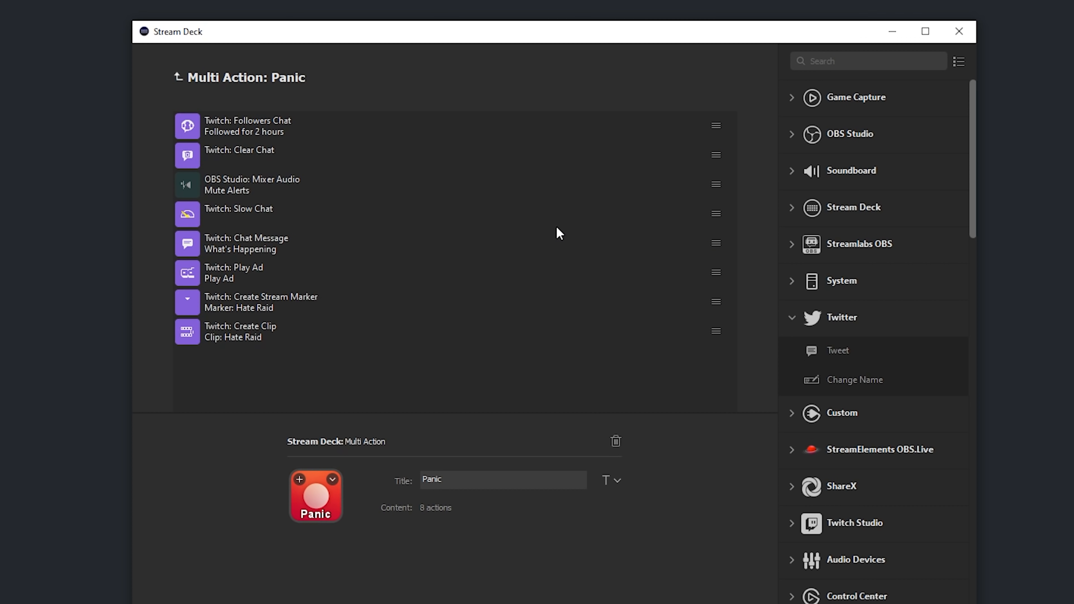
mouse_move(295, 165)
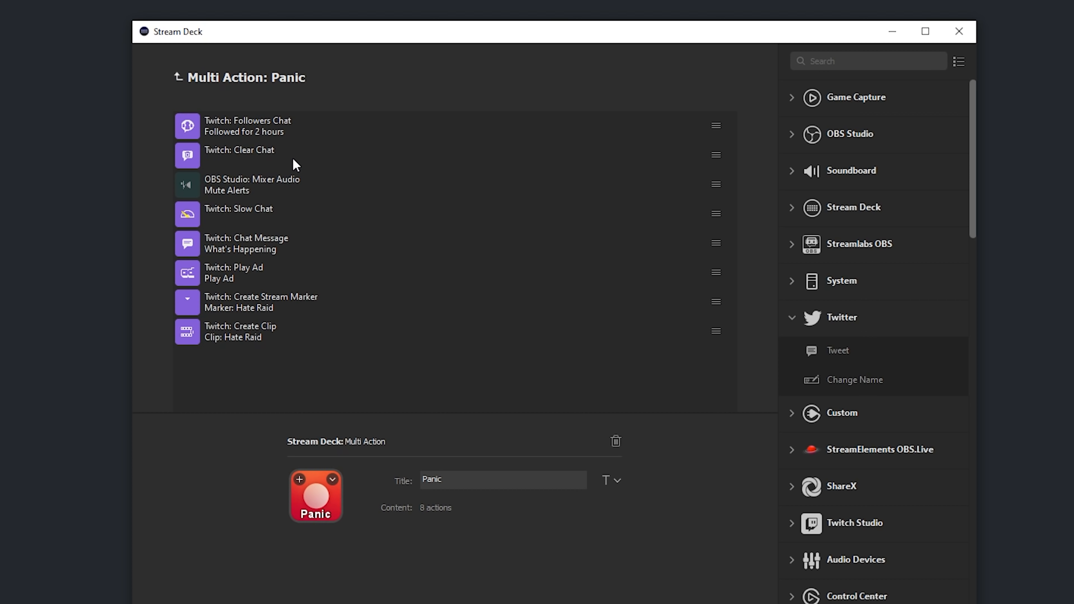
mouse_move(321, 190)
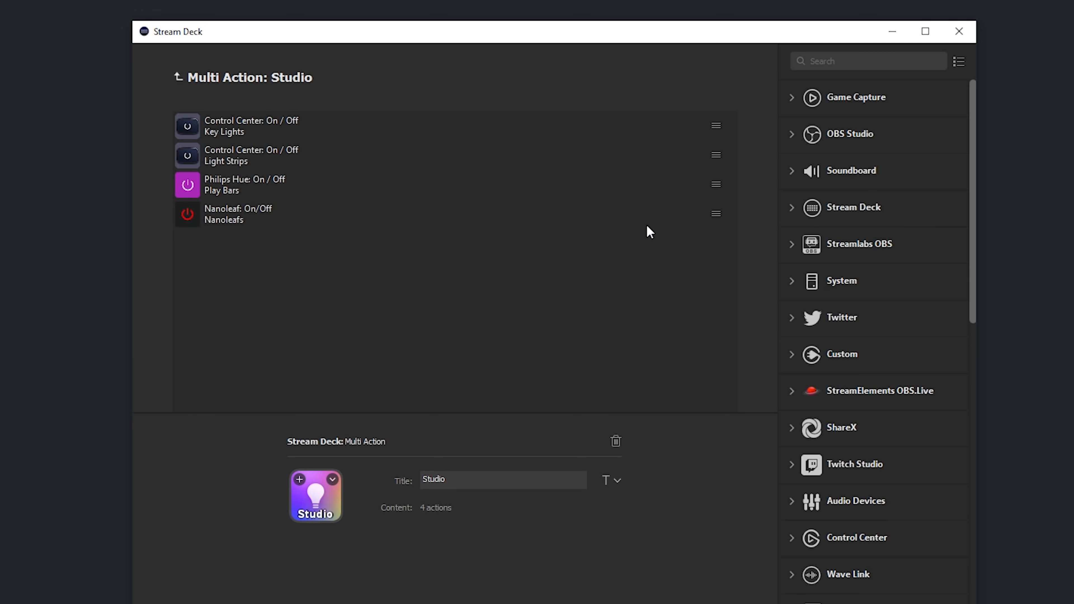
mouse_move(314, 137)
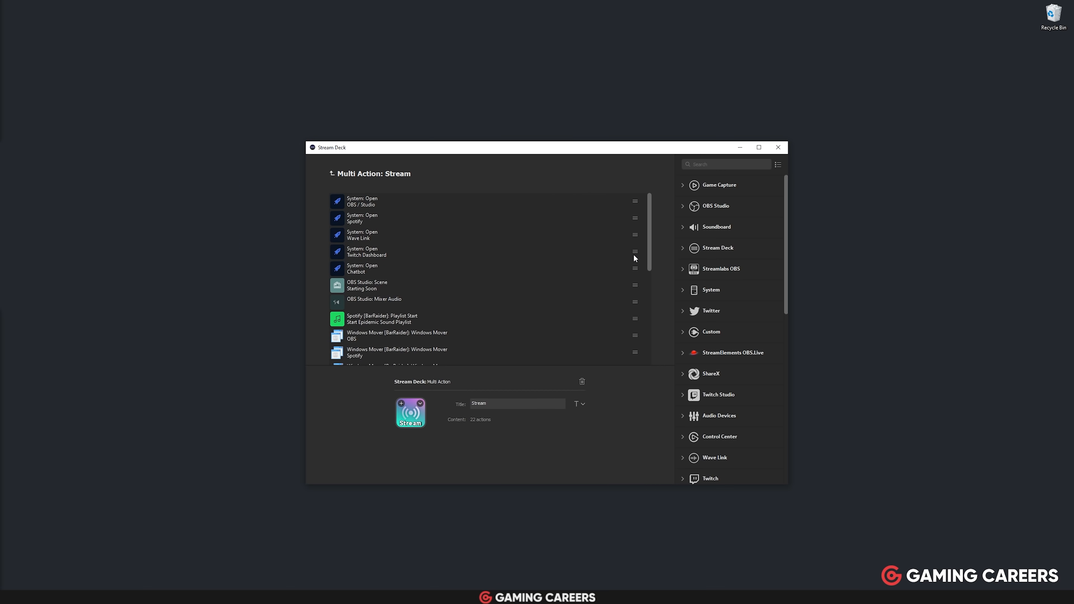
Review the Stream multi-action's 22 steps down to countdown, OBS stream start, LIVE tweets and chatting scene.
click(758, 147)
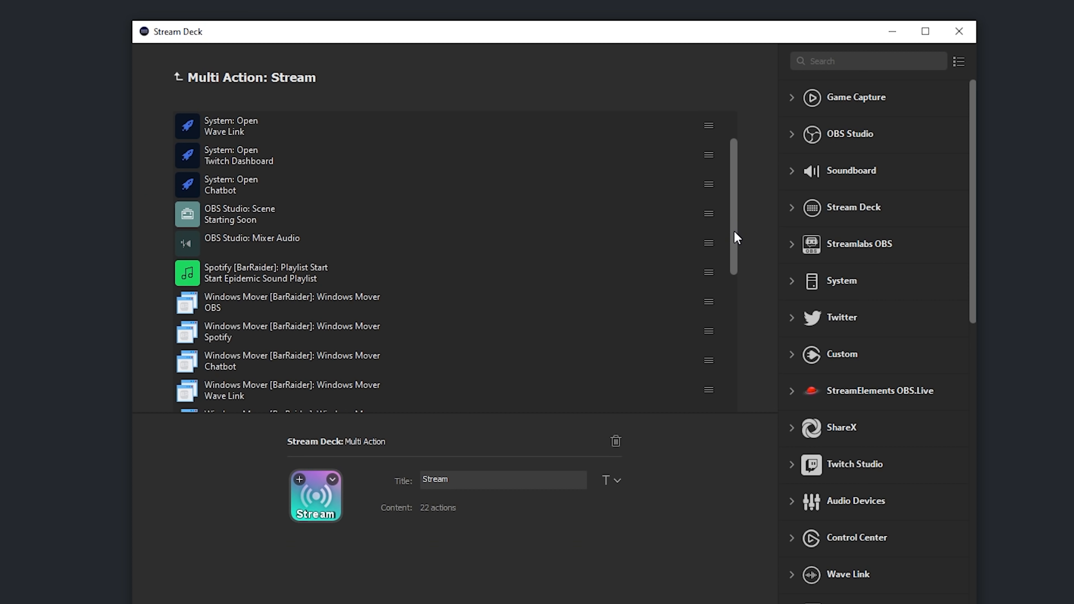
scroll(down, 3)
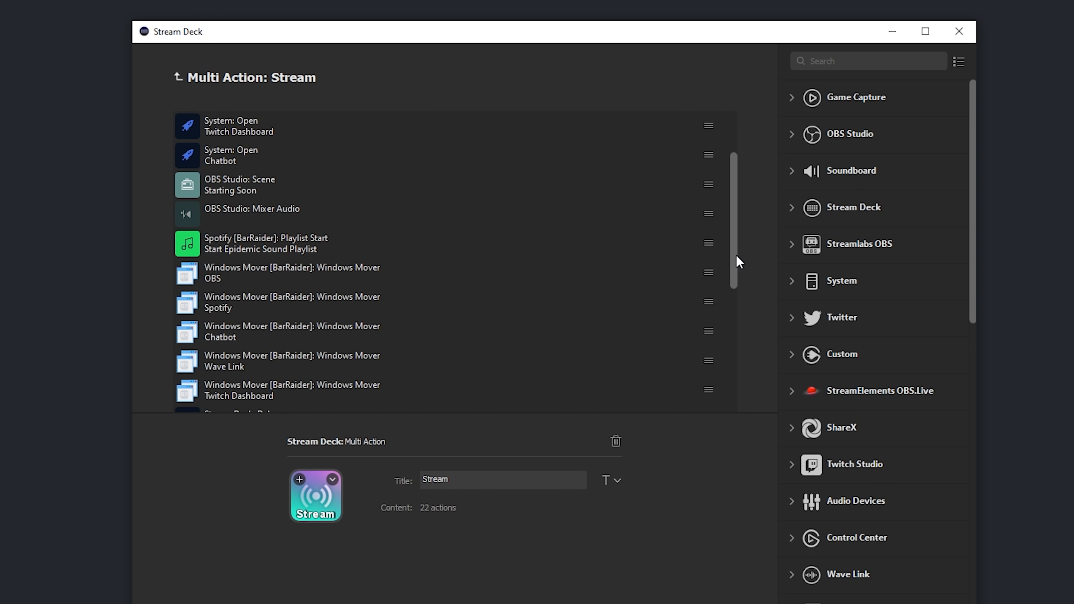
scroll(down, 3)
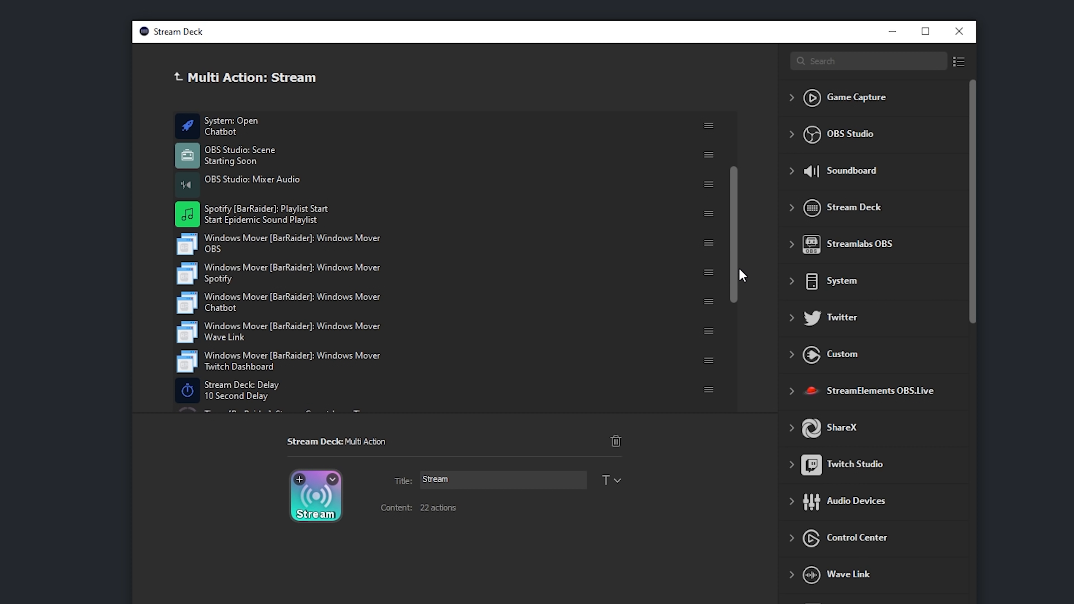
scroll(down, 3)
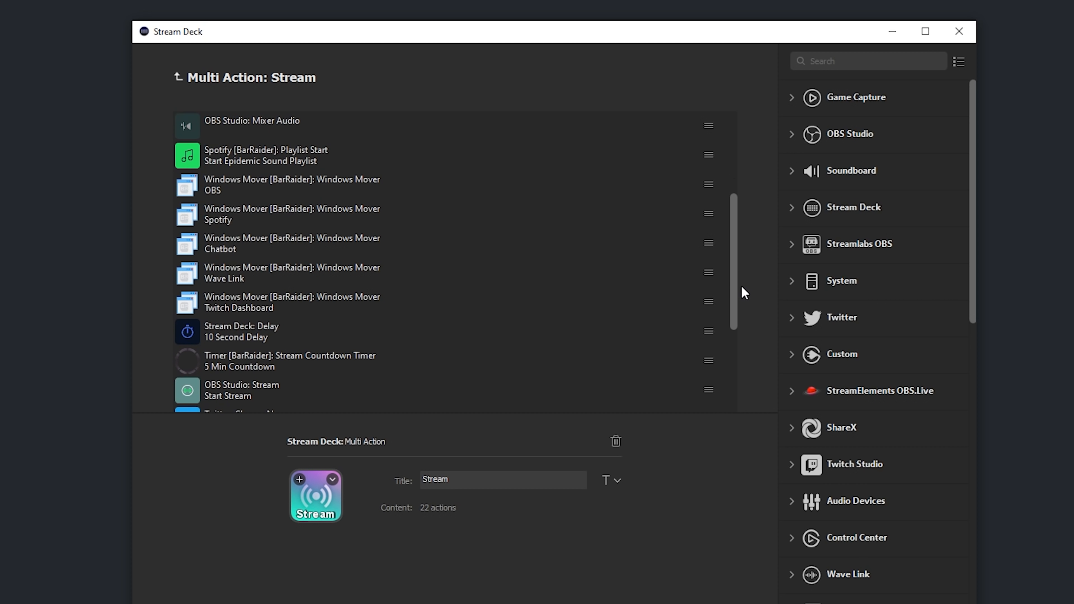
scroll(down, 3)
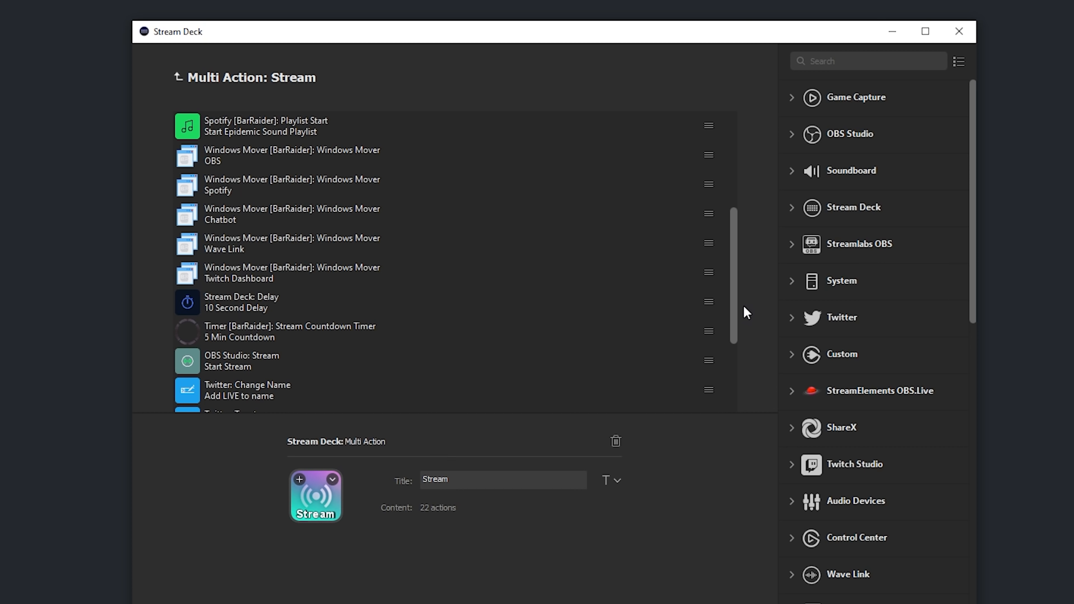
scroll(down, 3)
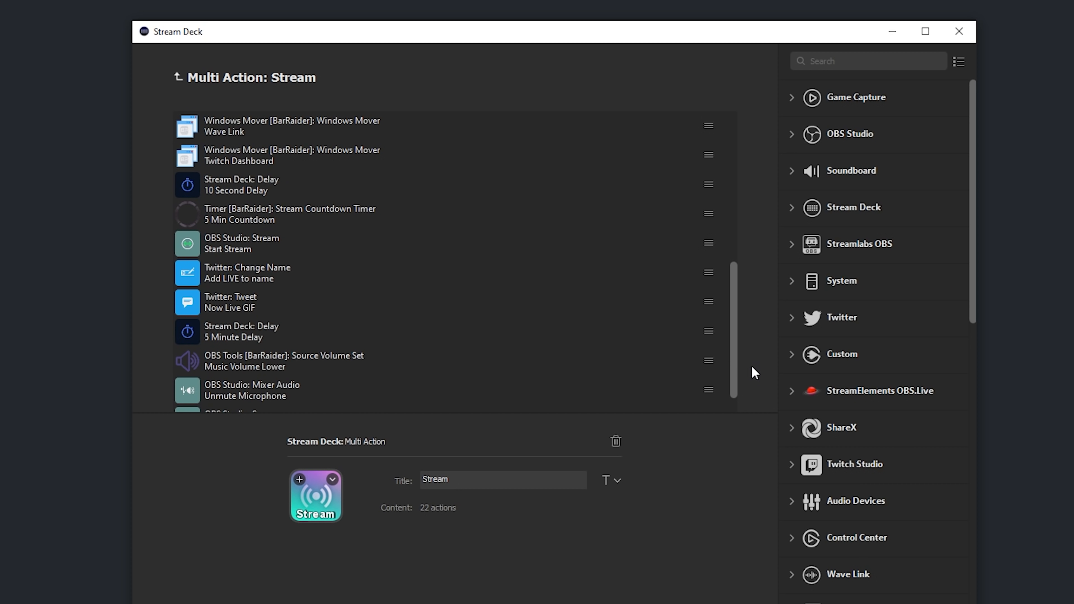
scroll(down, 3)
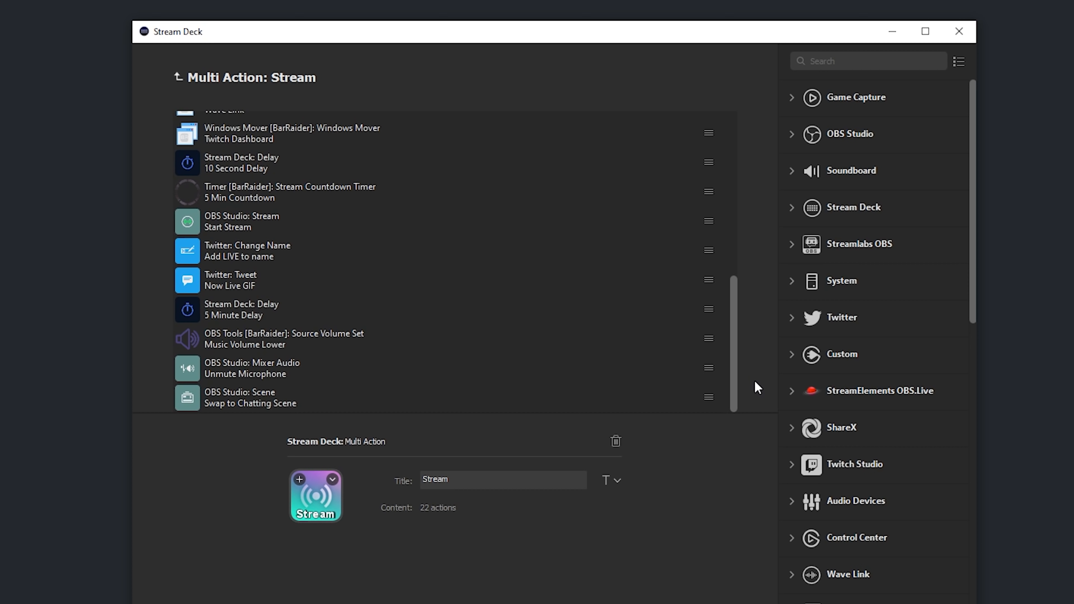